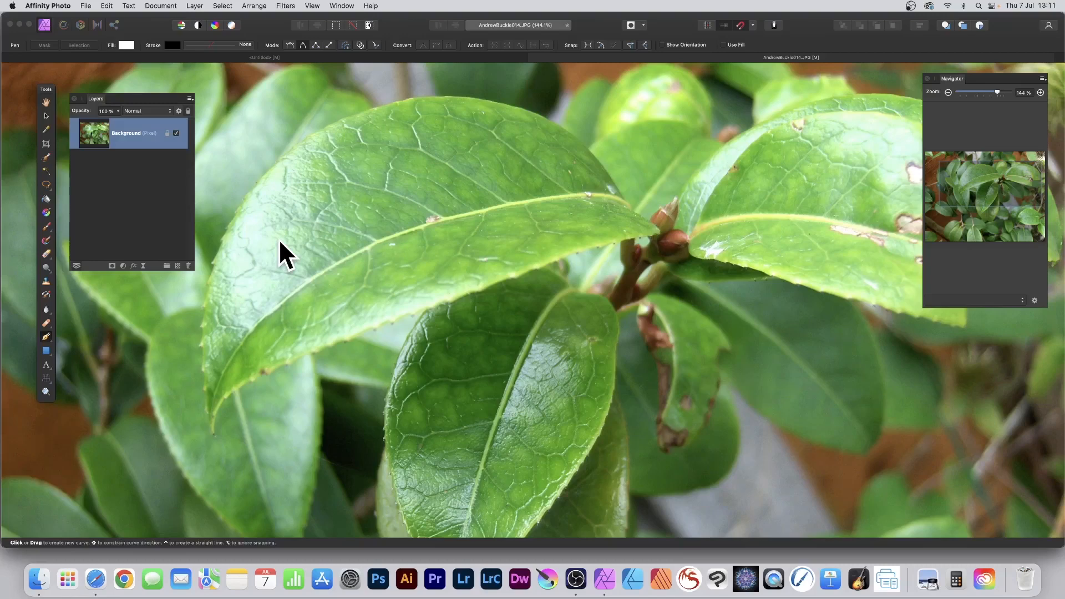
mouse_move(47, 338)
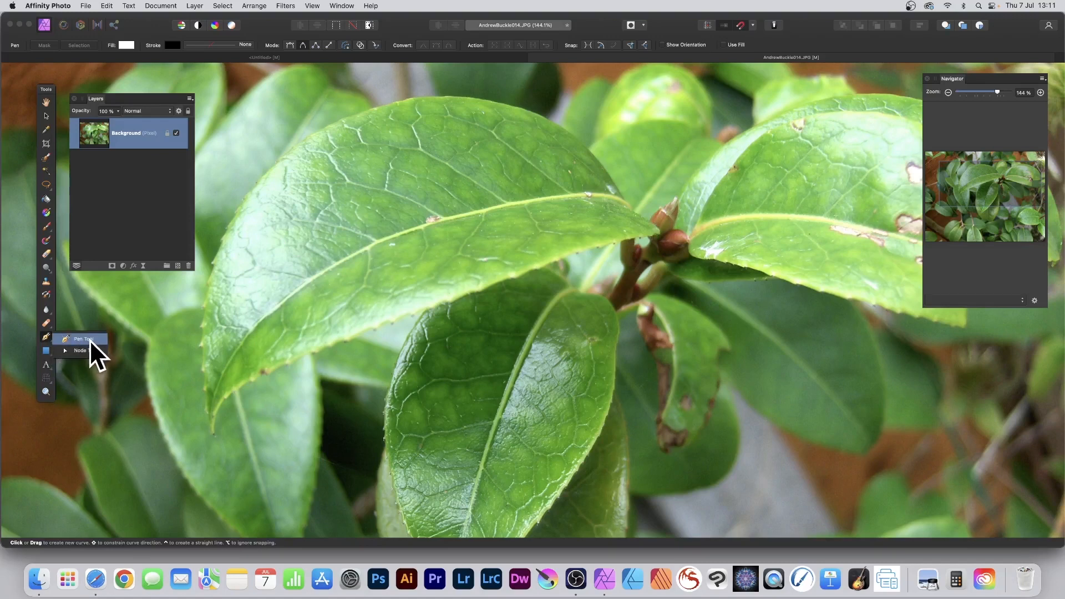
With the Pen tool, trace a closed curve around the large leaf's left, upper, tip and lower edges
left_click(84, 339)
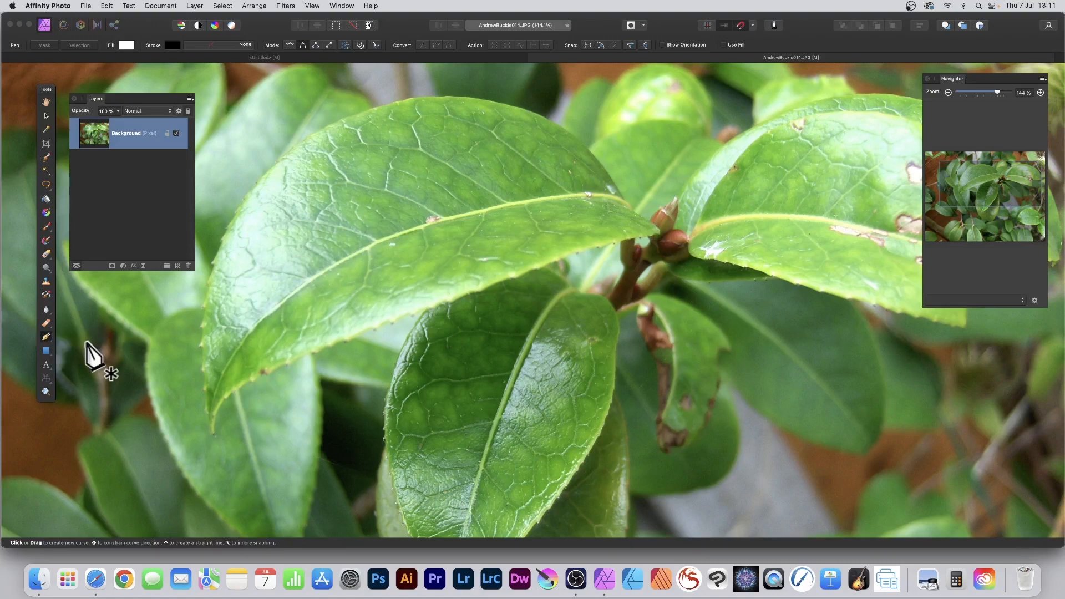
mouse_move(279, 63)
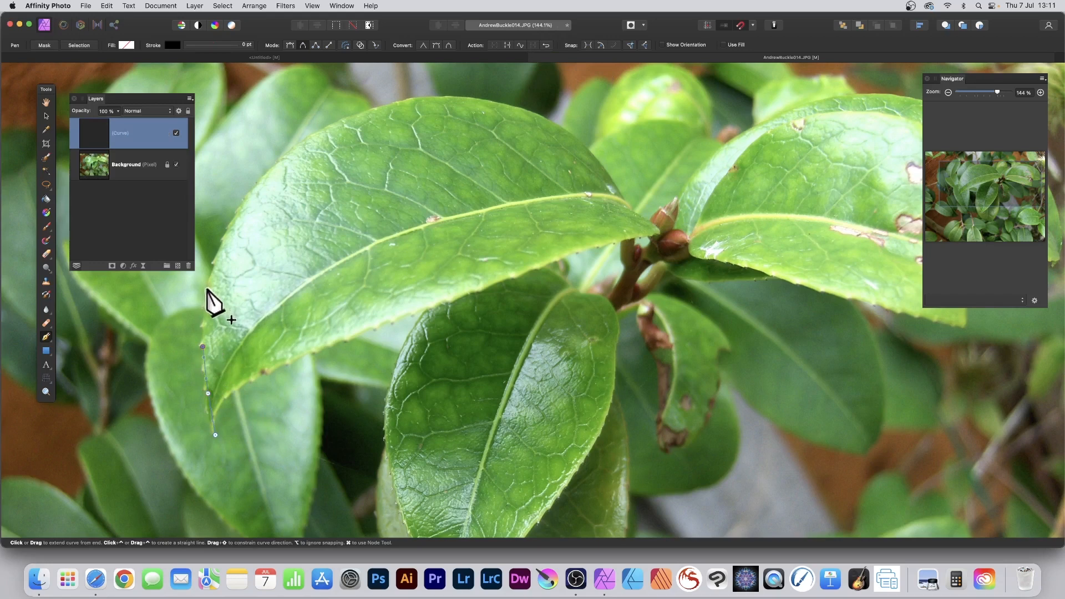
left_click(225, 235)
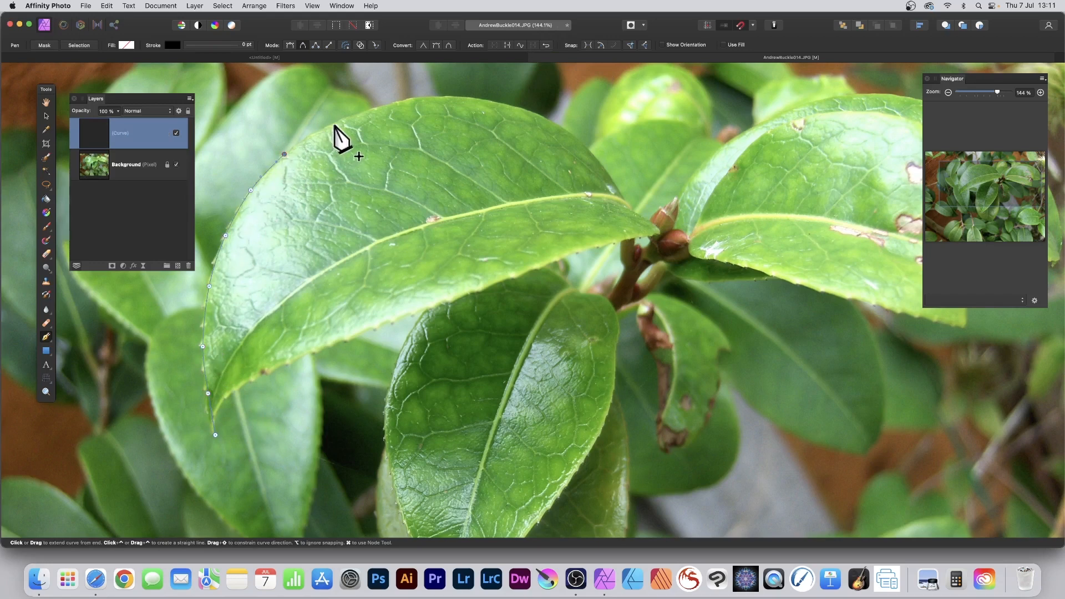
left_click(391, 100)
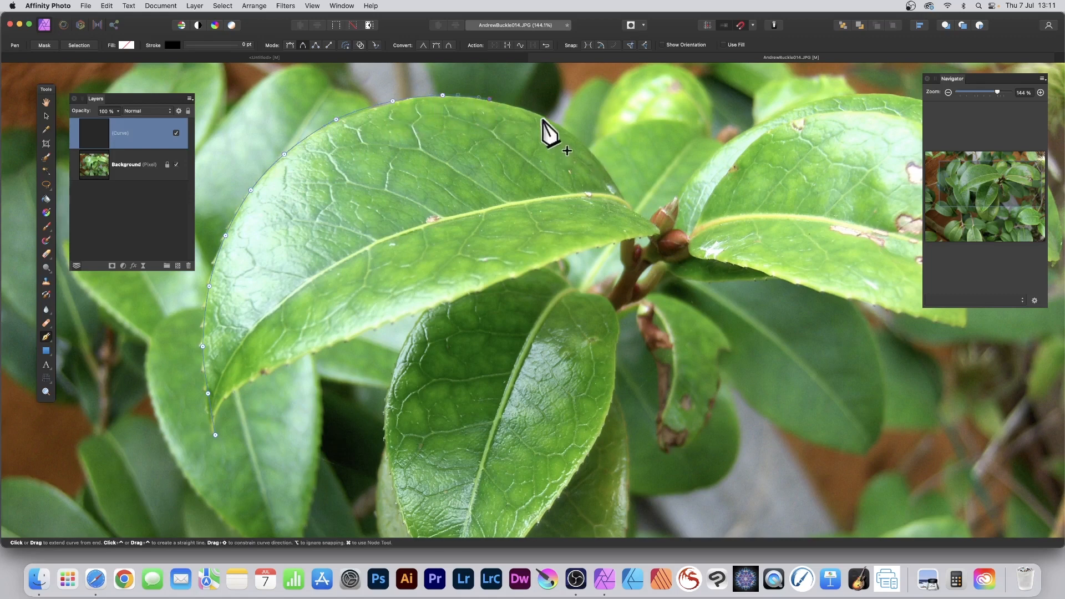
left_click(585, 140)
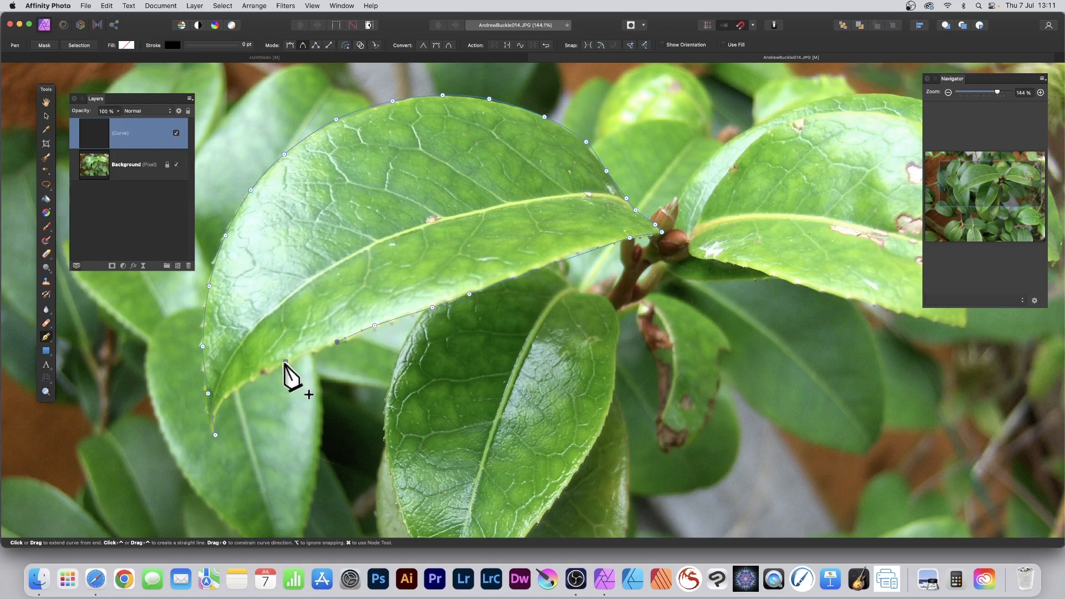
left_click(223, 399)
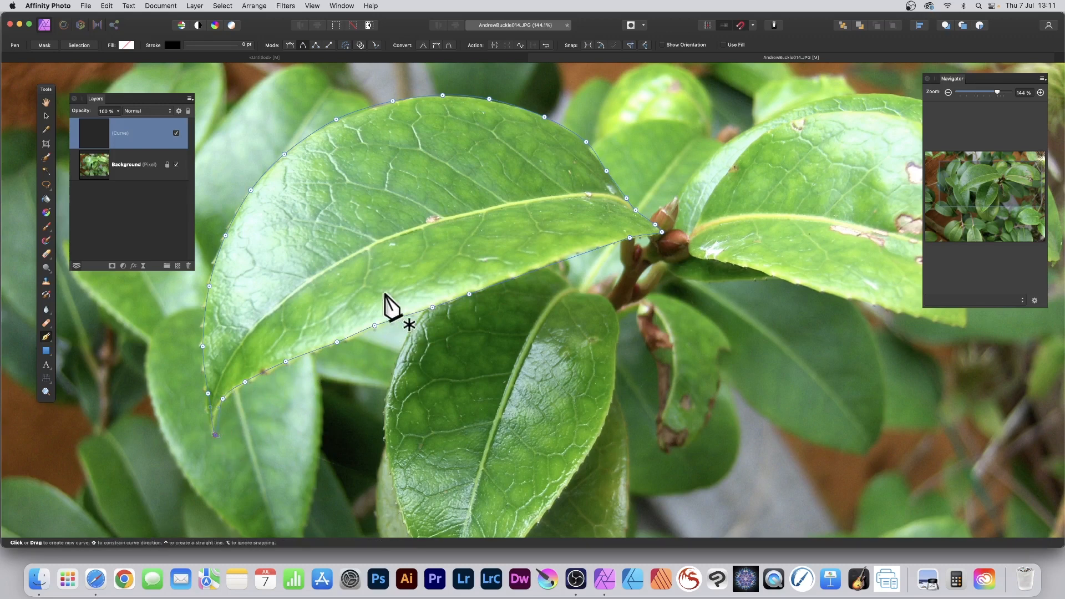
mouse_move(342, 113)
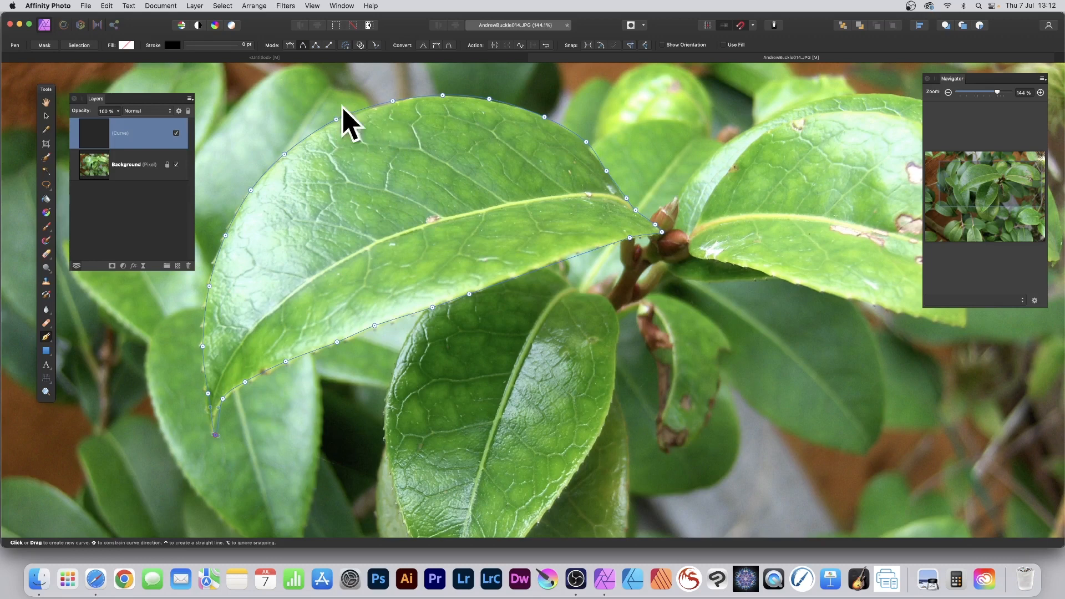
mouse_move(46, 343)
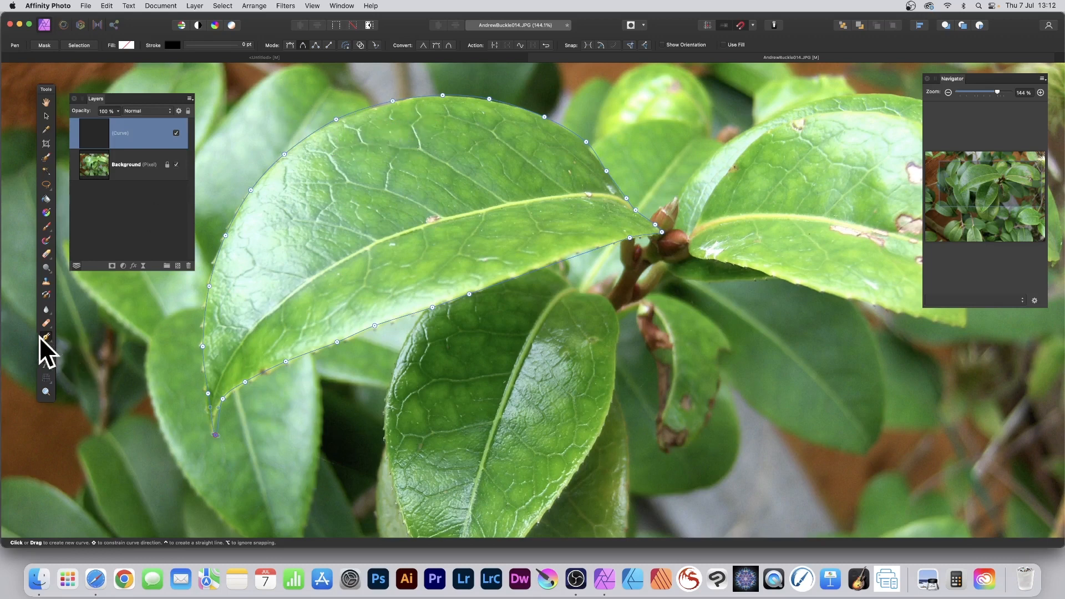
Switch to the Node tool to adjust the points on the leaf curve
left_click(46, 338)
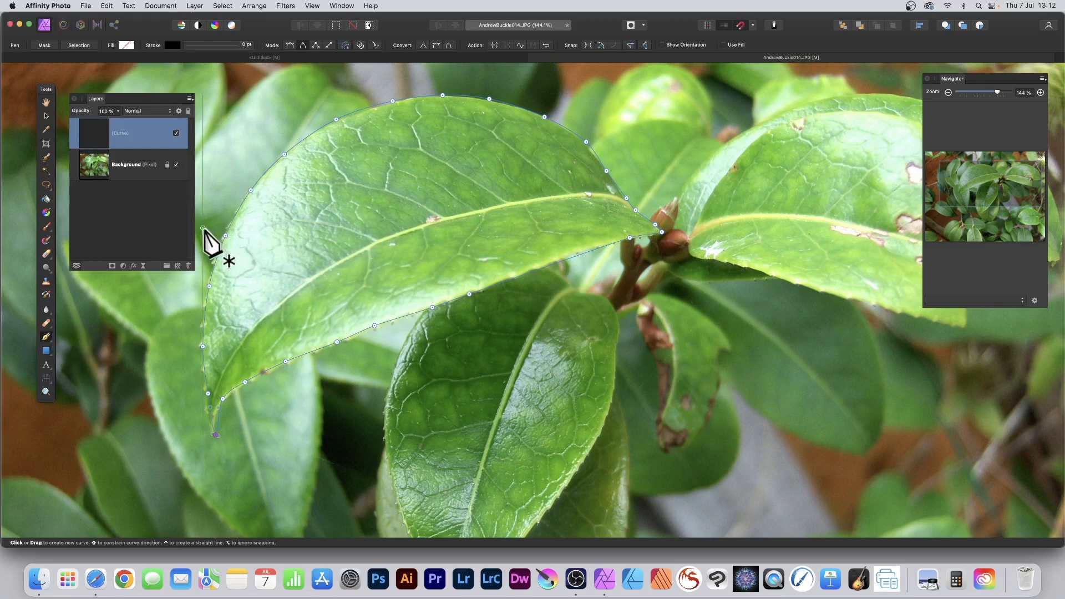
mouse_move(309, 223)
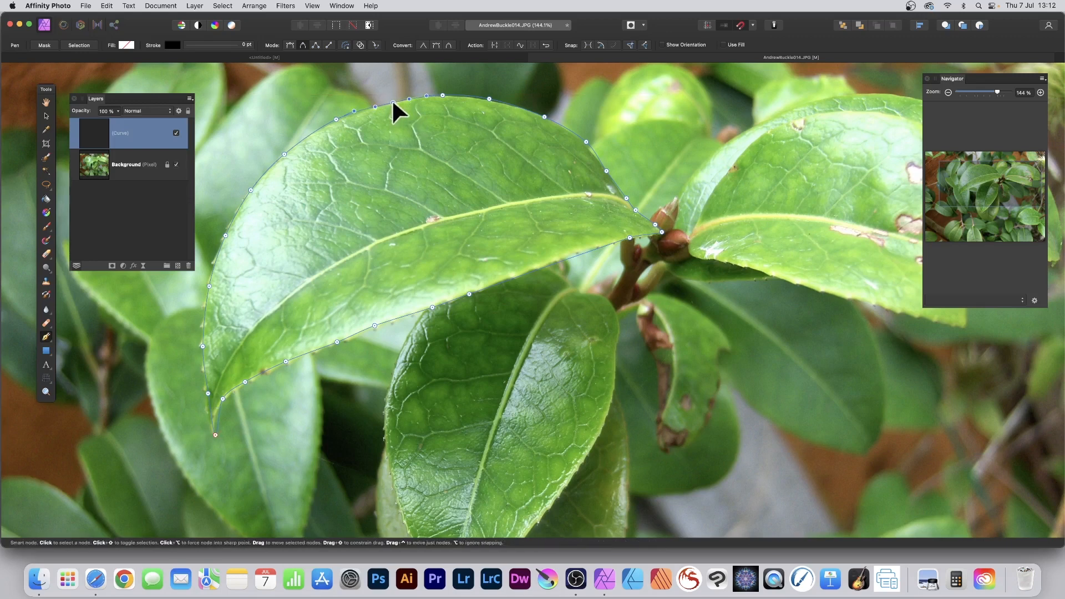
mouse_move(340, 131)
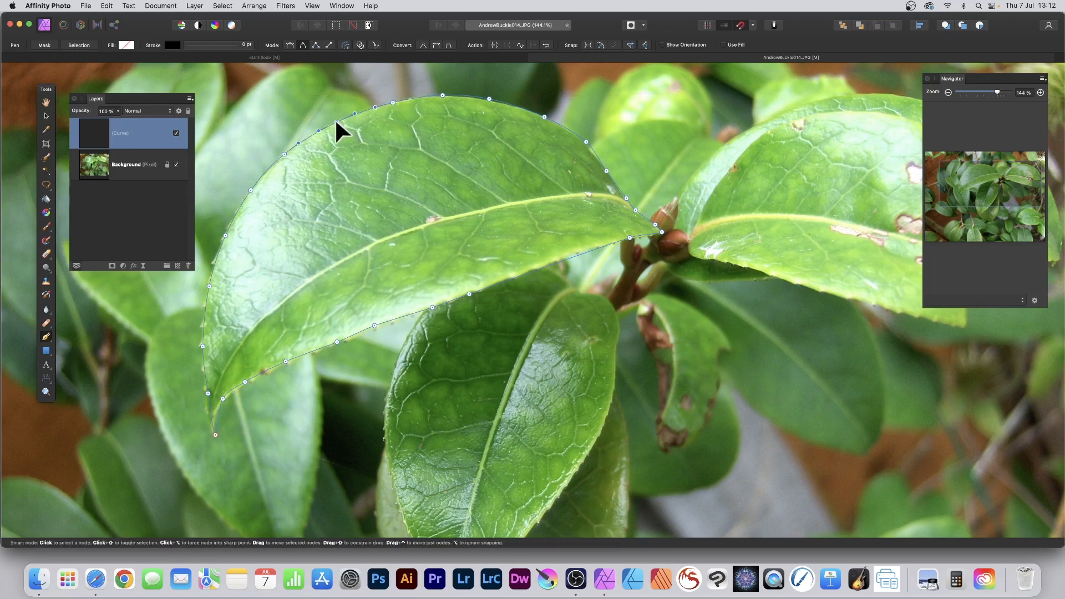
mouse_move(377, 344)
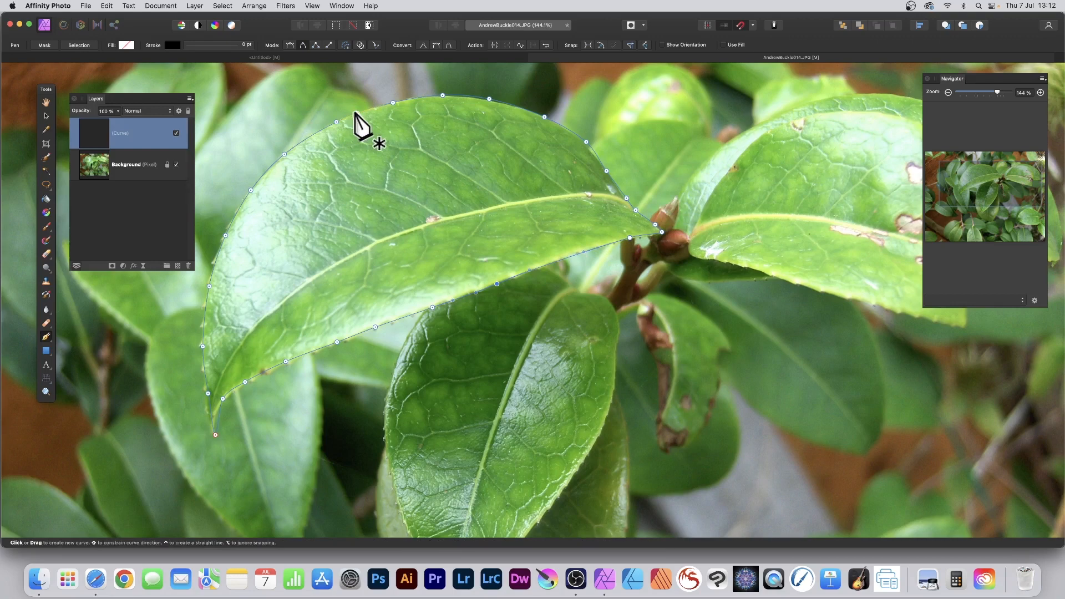
mouse_move(178, 14)
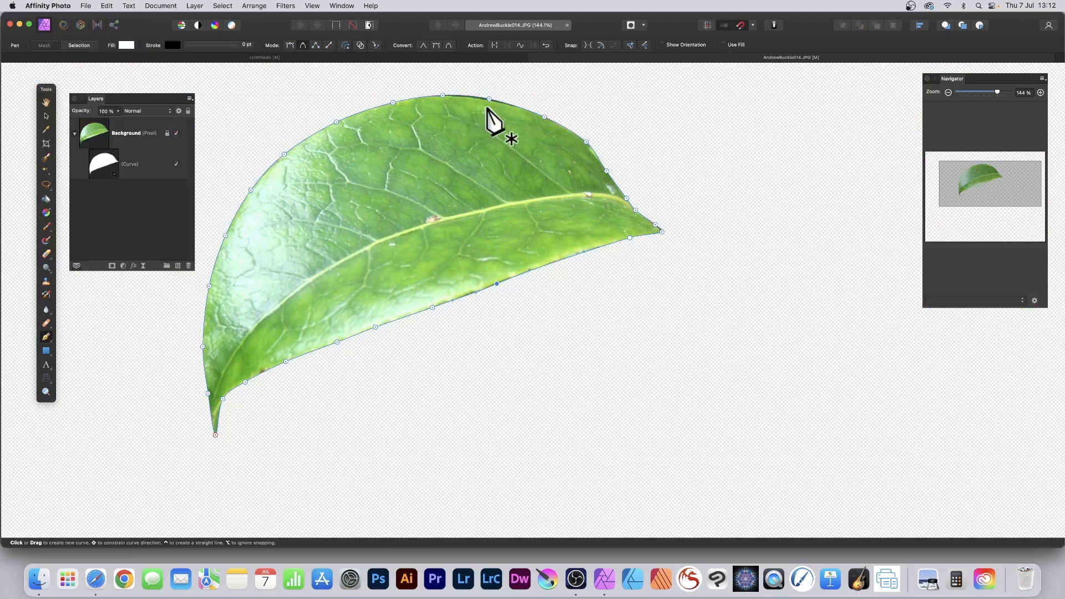
mouse_move(486, 111)
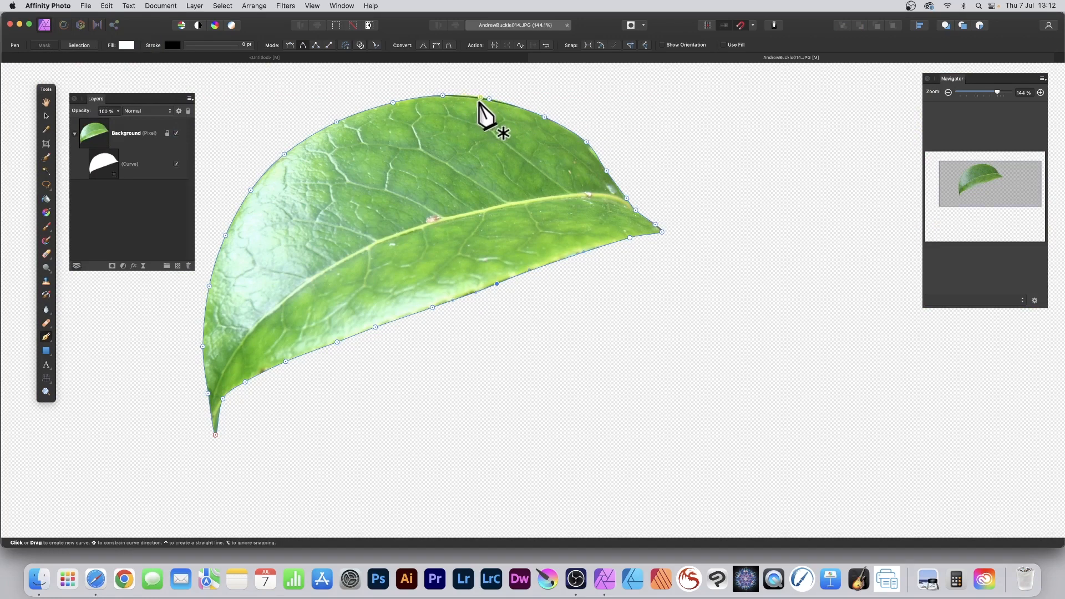
Use the Curve layer as a mask on the Background layer so only the leaf shows
left_click(130, 163)
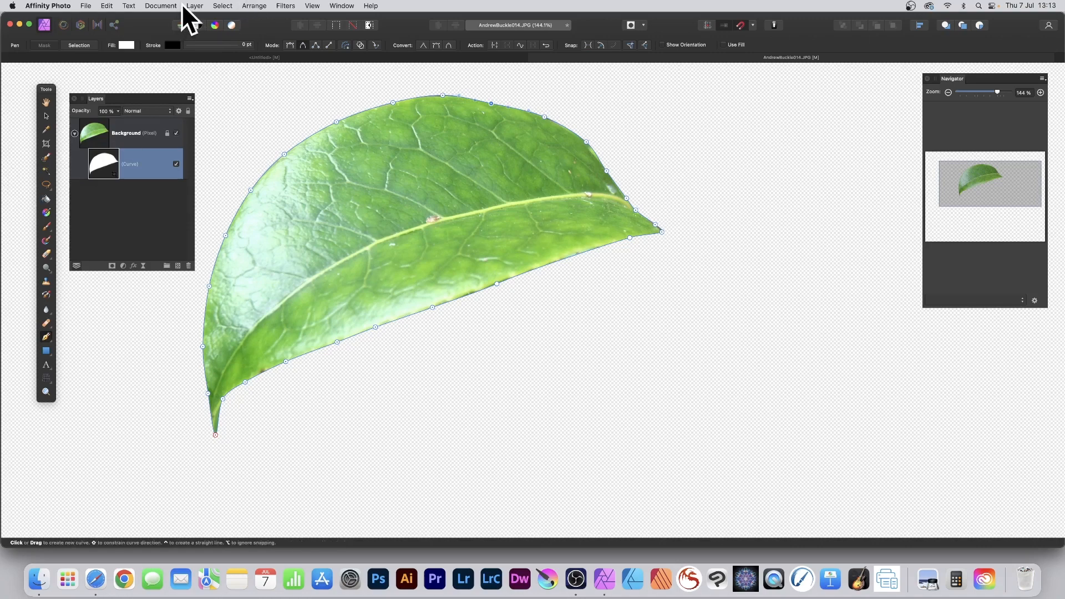
Add a new pixel layer beneath the leaf and fill it with the secondary colour, black
left_click(194, 6)
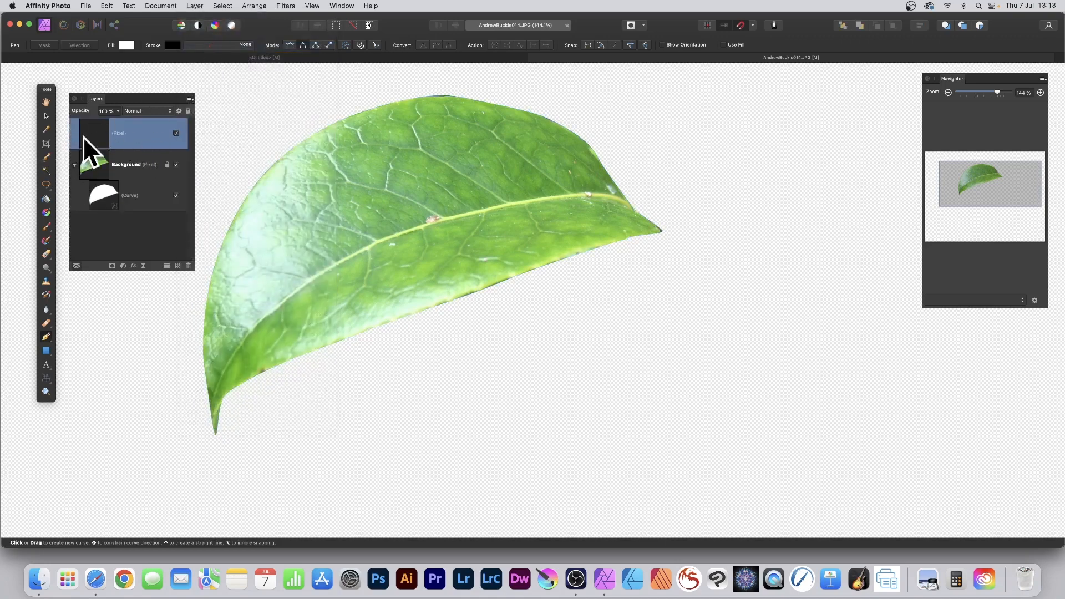
left_click_drag(93, 132, 93, 195)
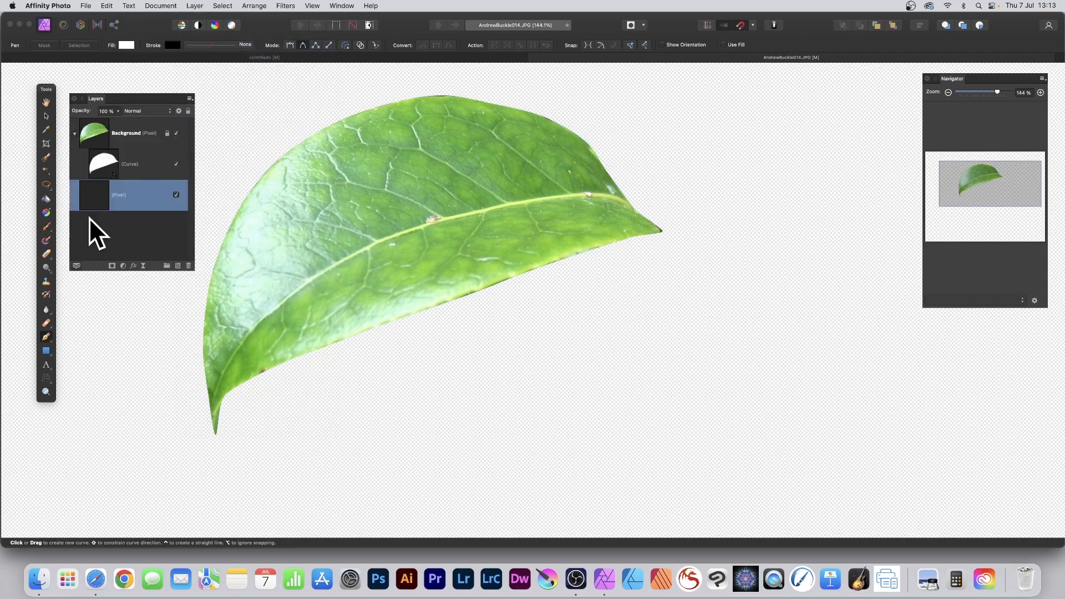
mouse_move(100, 214)
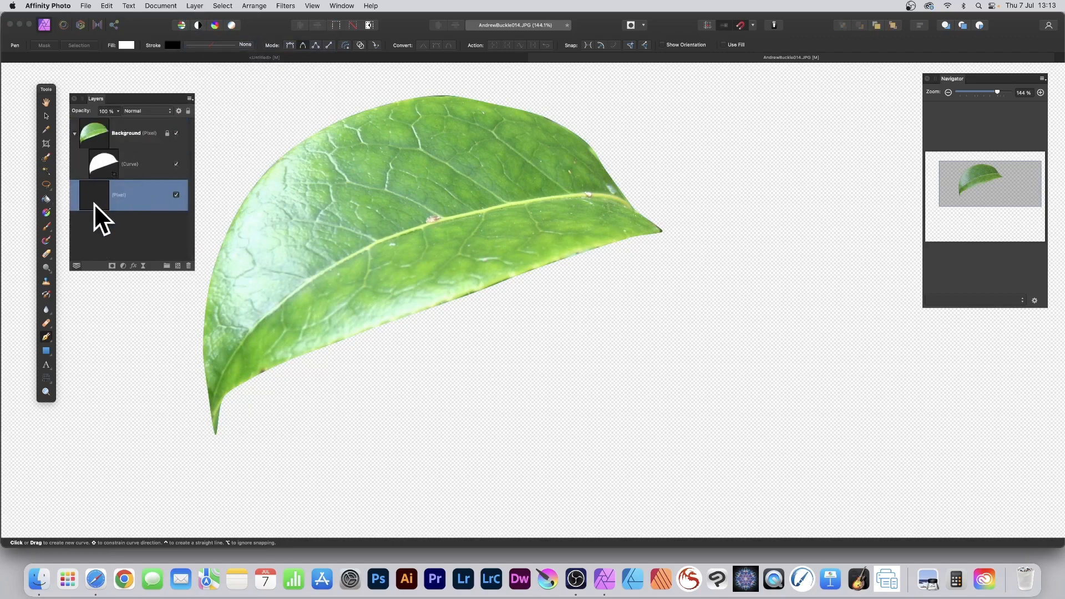
left_click(106, 6)
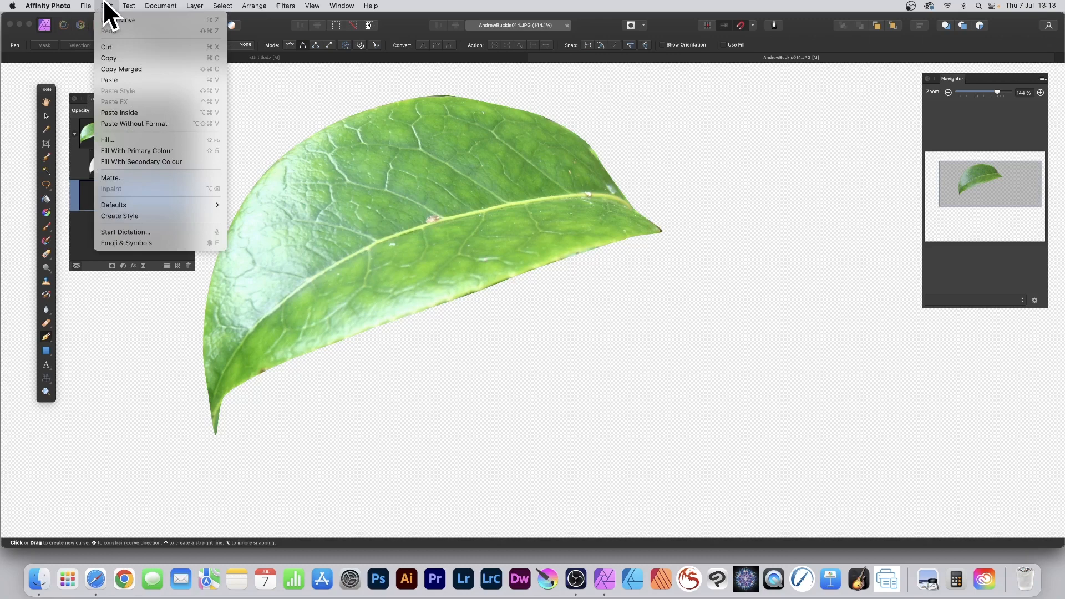
mouse_move(111, 140)
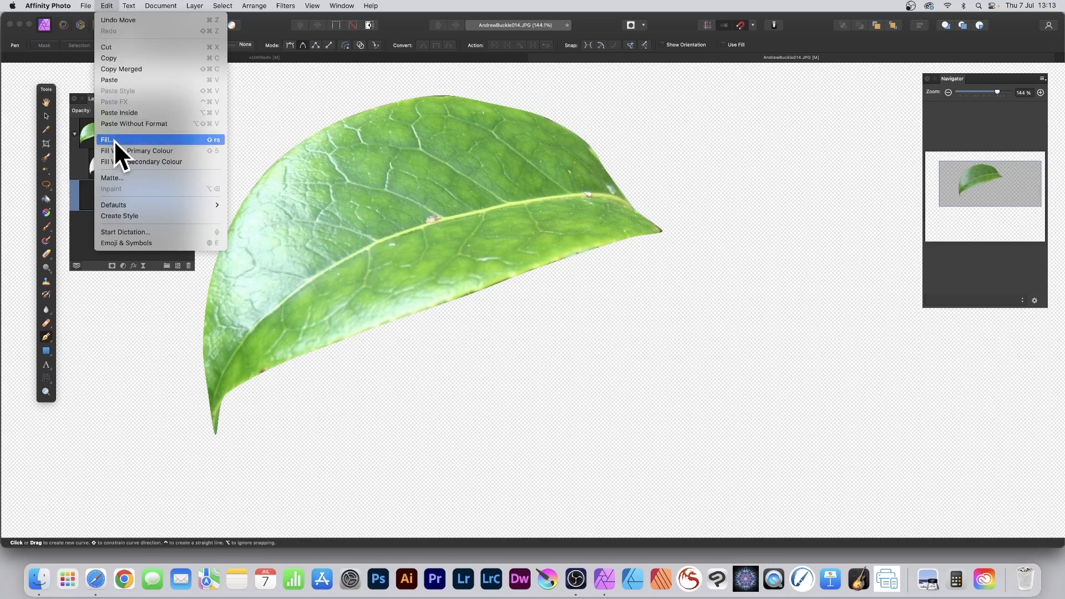
left_click(106, 140)
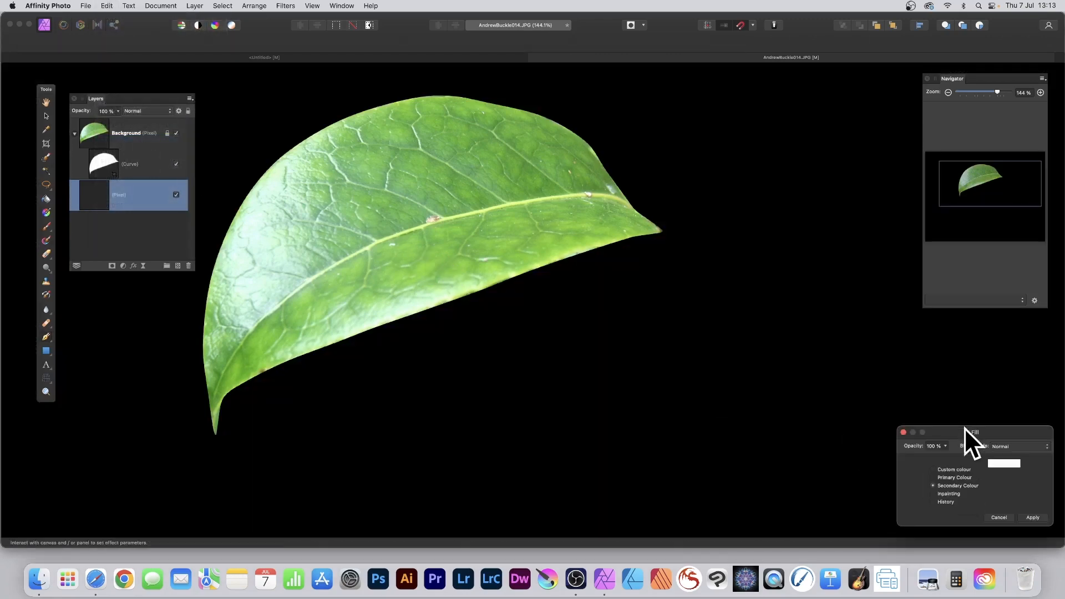
left_click_drag(975, 433, 547, 232)
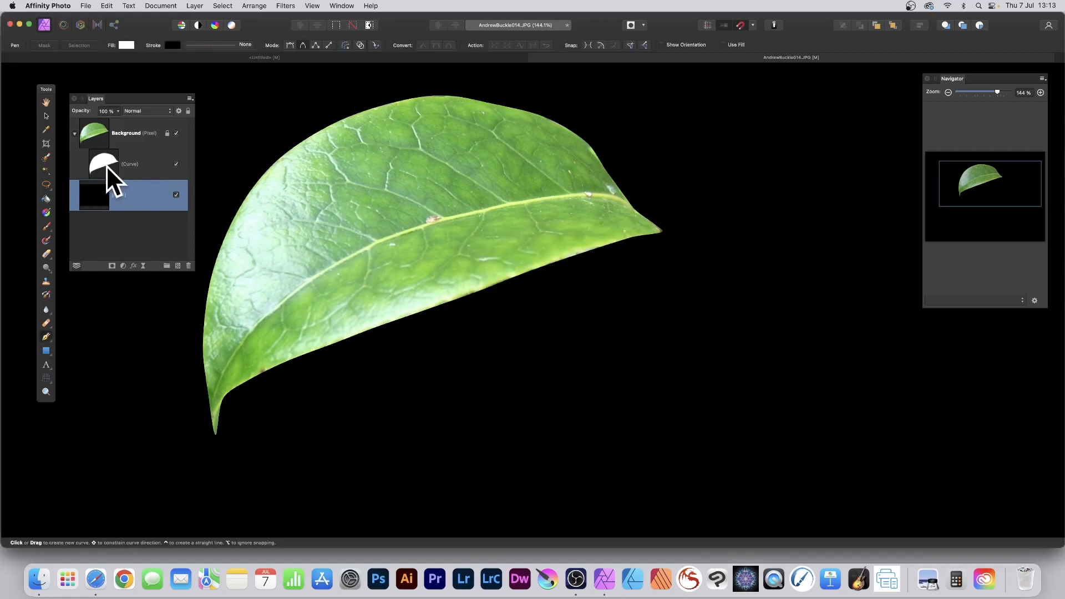
left_click(131, 164)
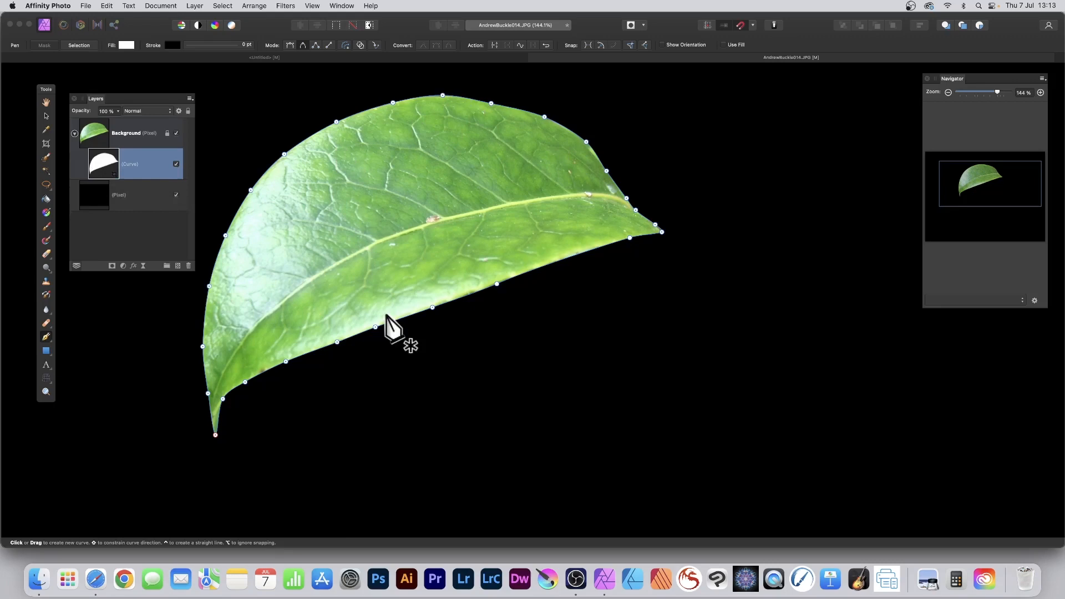
mouse_move(46, 337)
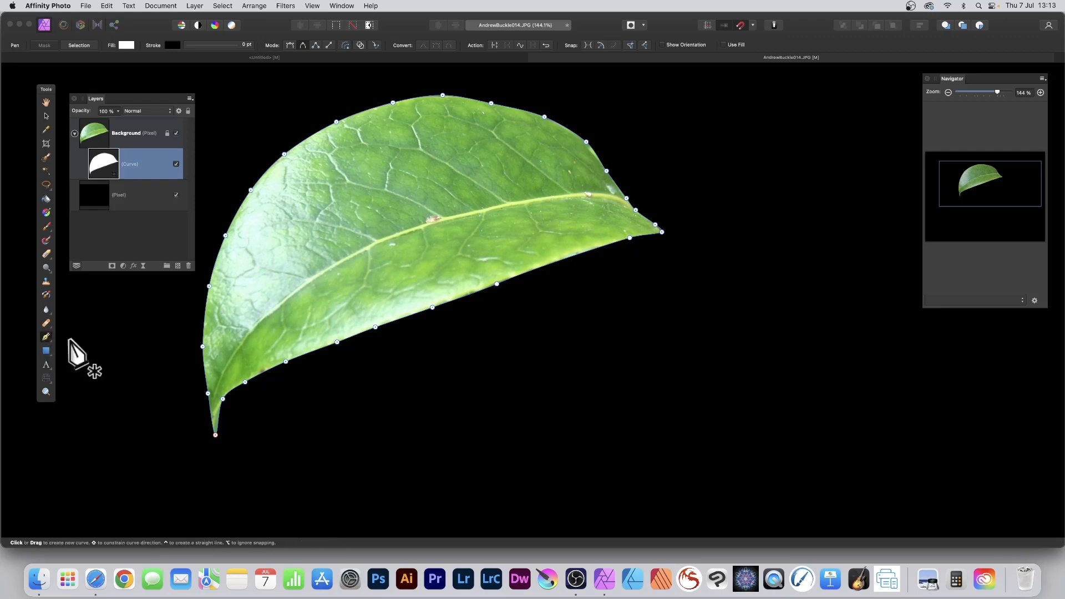
mouse_move(97, 342)
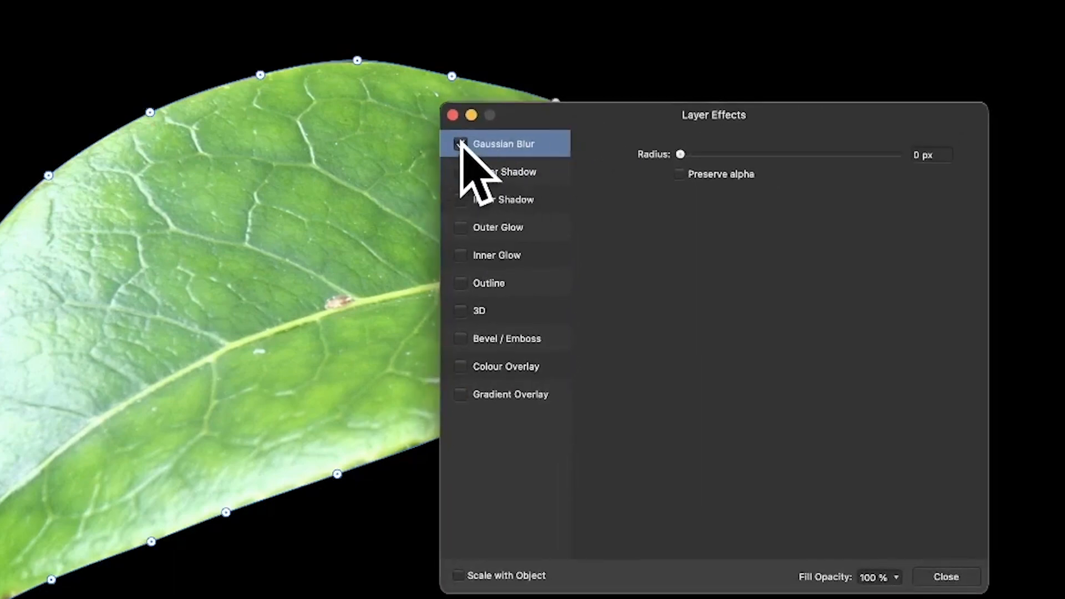
Enable Gaussian Blur on the leaf mask with a radius of about 3.2 px
left_click(460, 143)
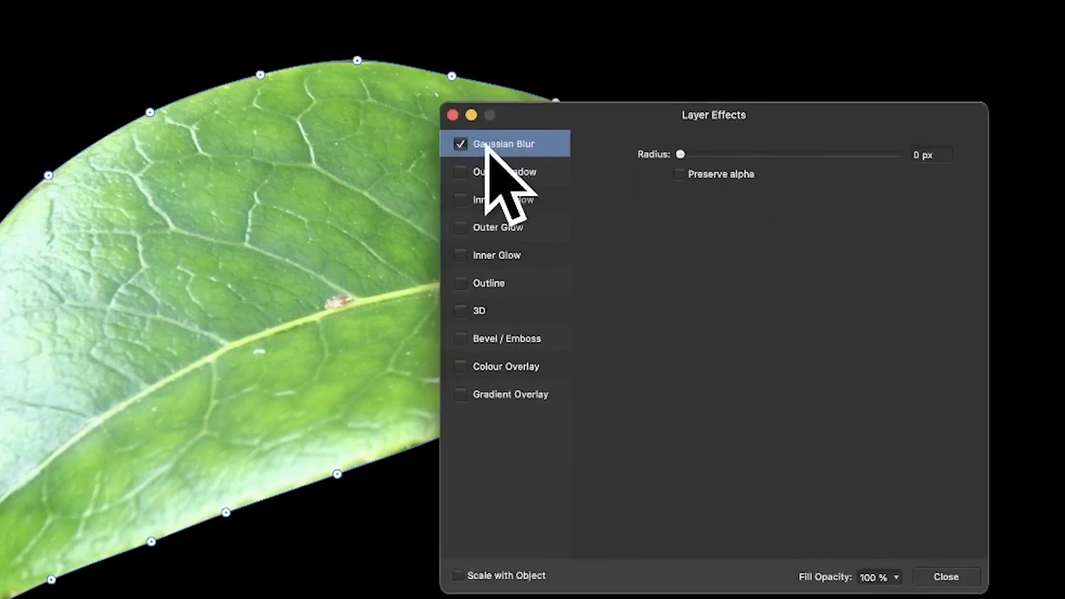
left_click_drag(680, 154, 692, 154)
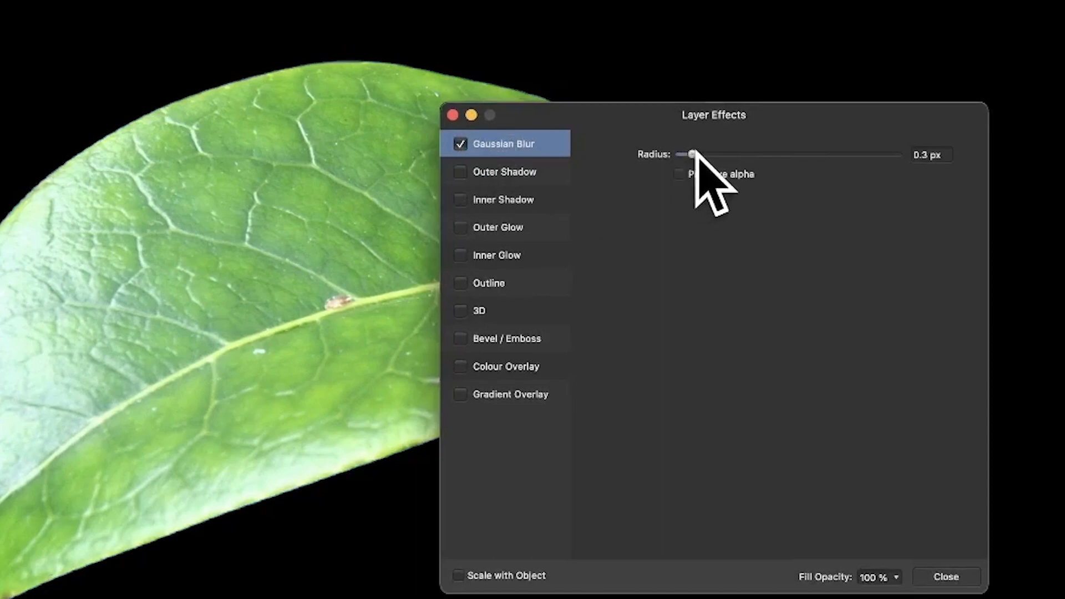
left_click_drag(690, 154, 752, 154)
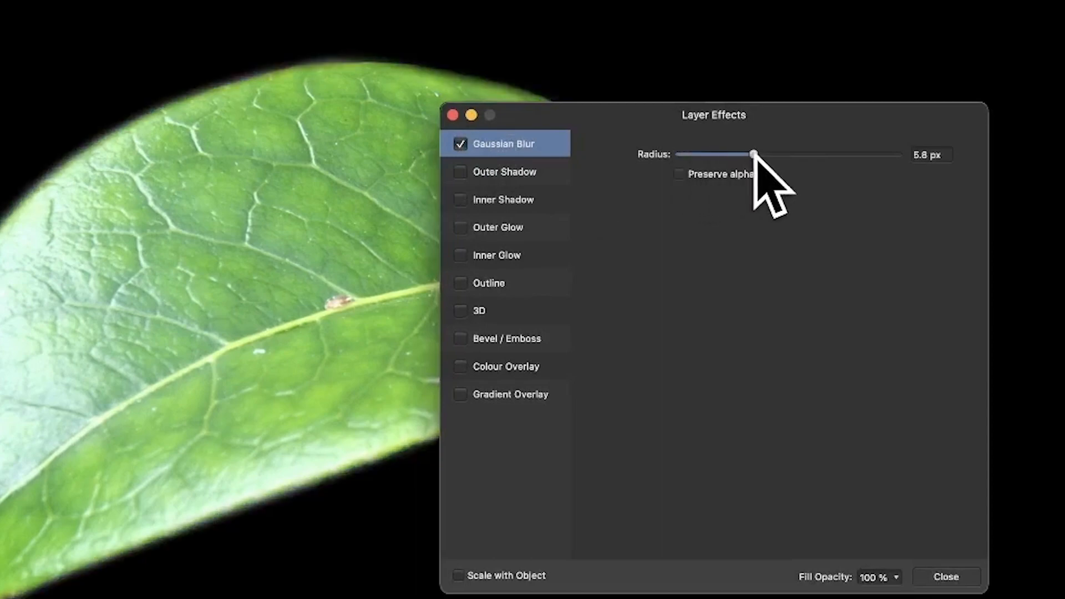
left_click_drag(753, 155, 741, 155)
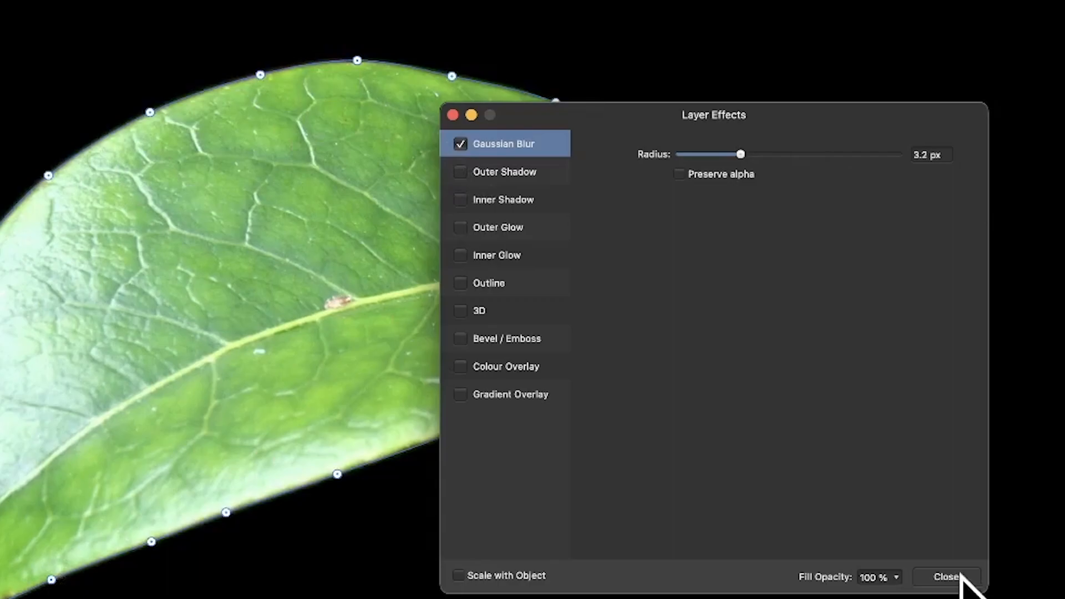
left_click(950, 576)
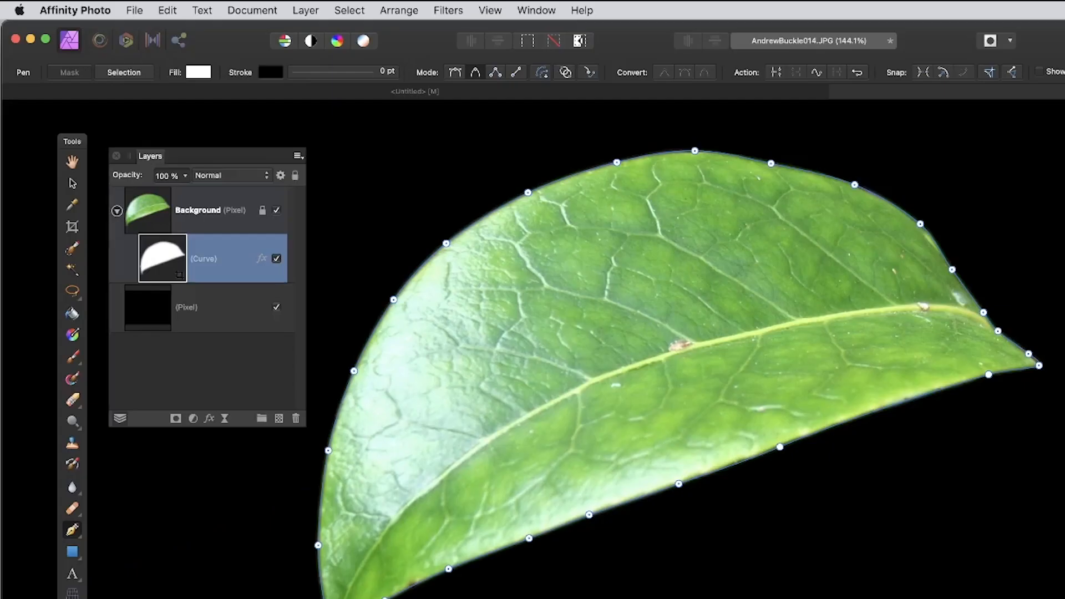
Rasterise the masked Background leaf layer into a single pixel layer and select it
left_click(198, 211)
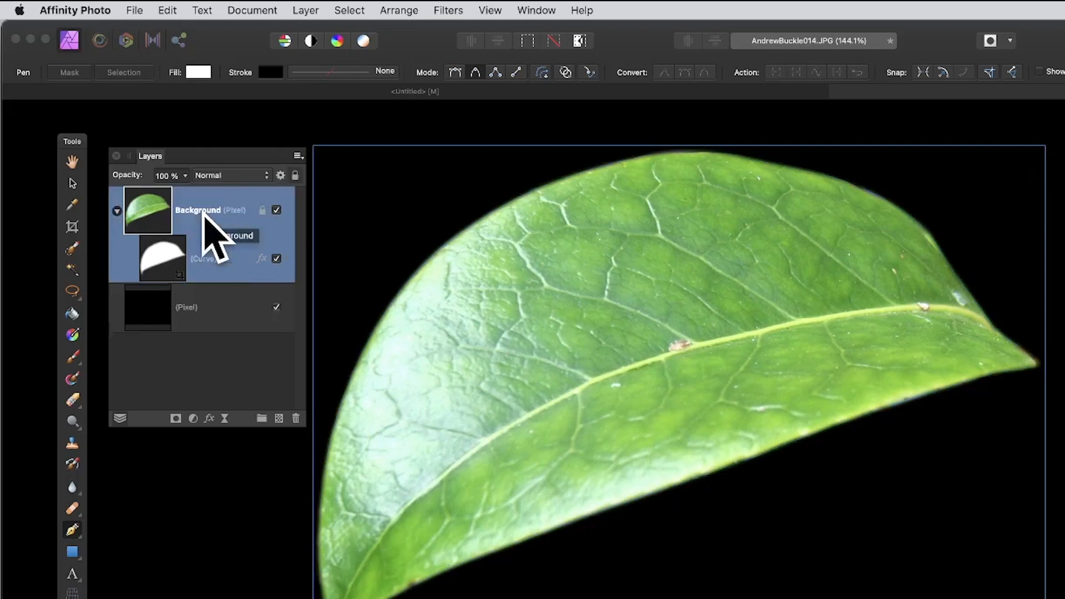
mouse_move(314, 34)
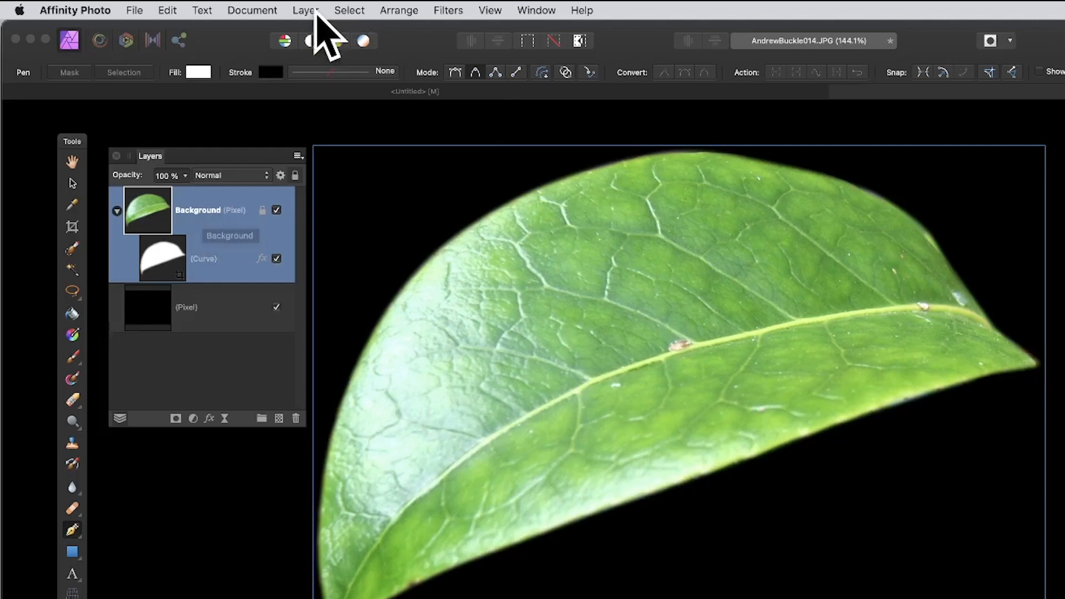
left_click(304, 10)
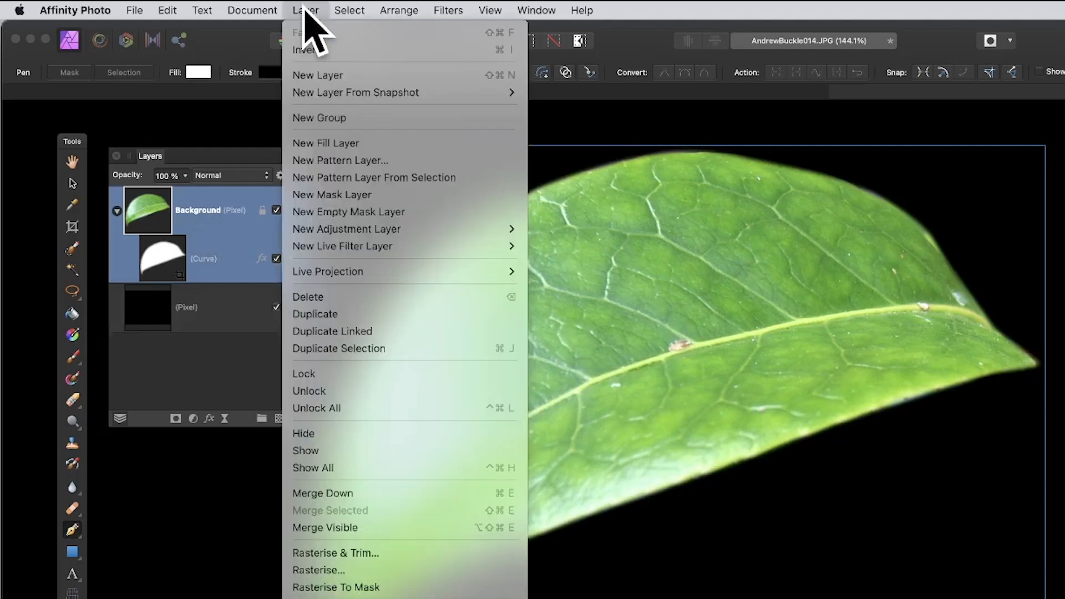
mouse_move(318, 571)
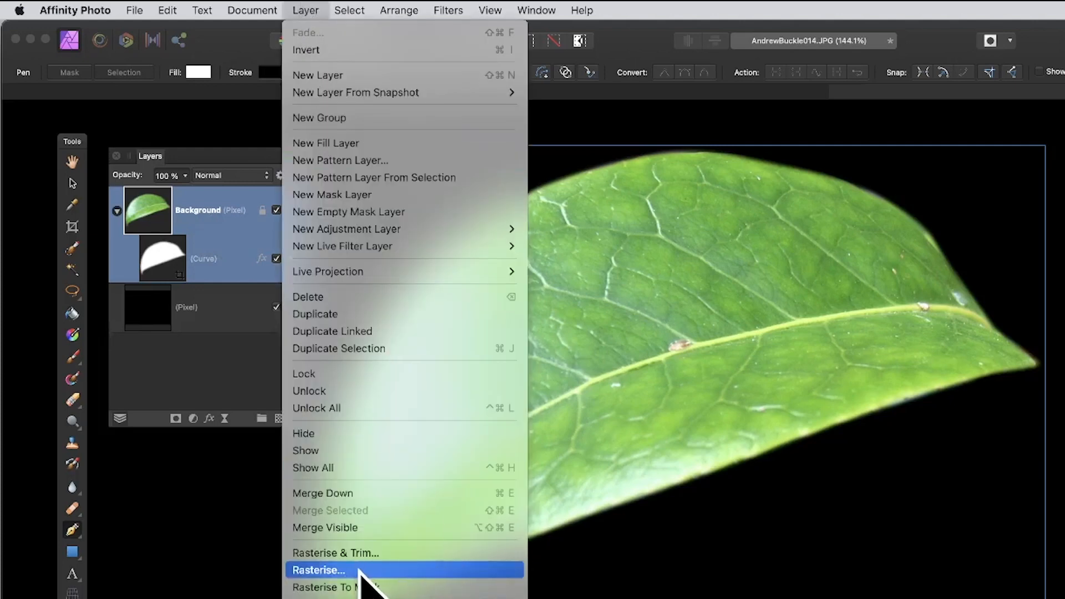
left_click(324, 570)
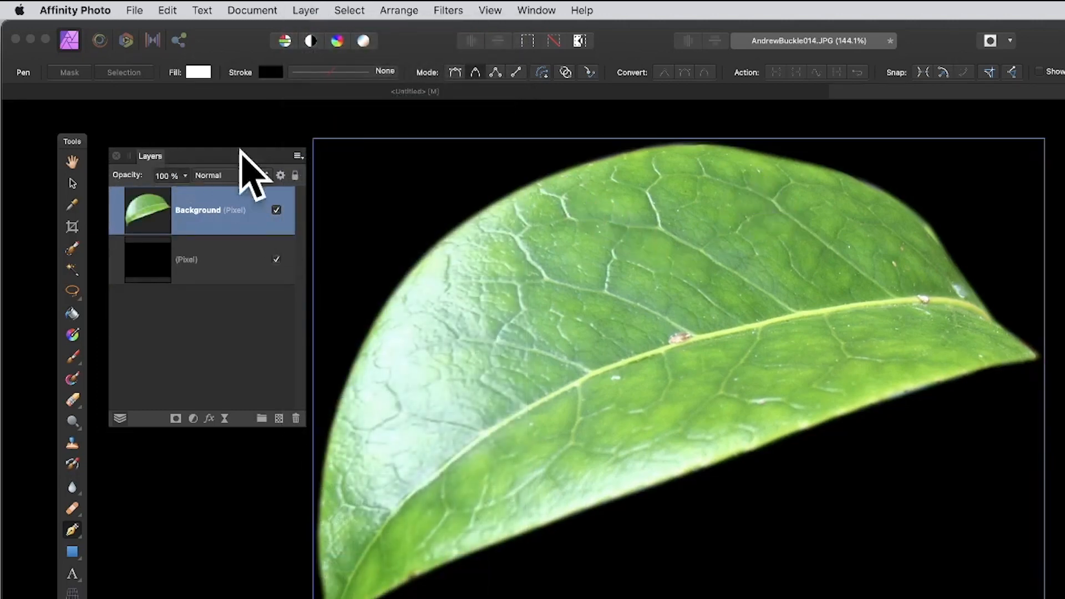
left_click(72, 182)
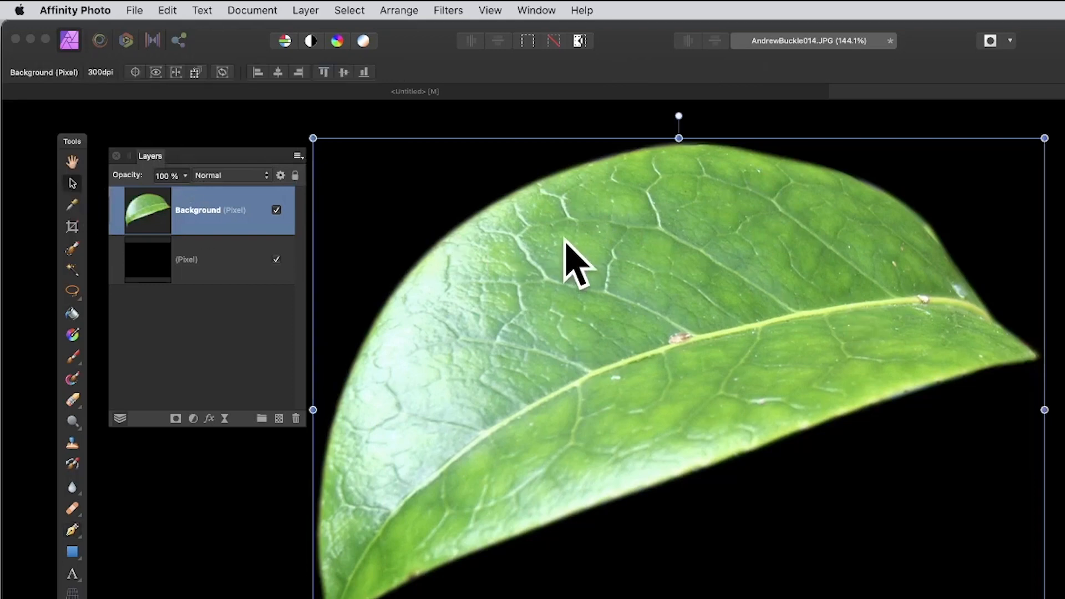